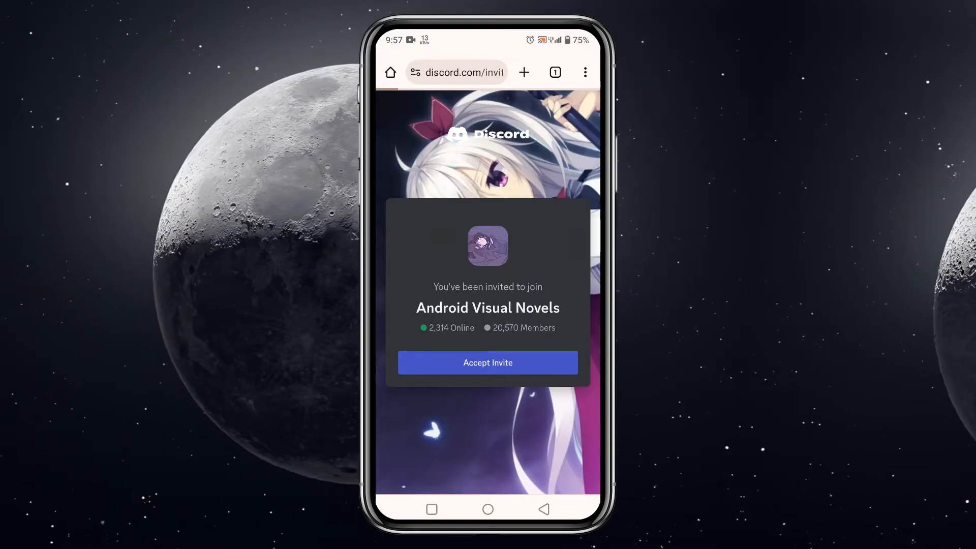
- Join the Android Visual Novels server and follow the pinned ExaGear guide's AllMod download link
left_click(488, 362)
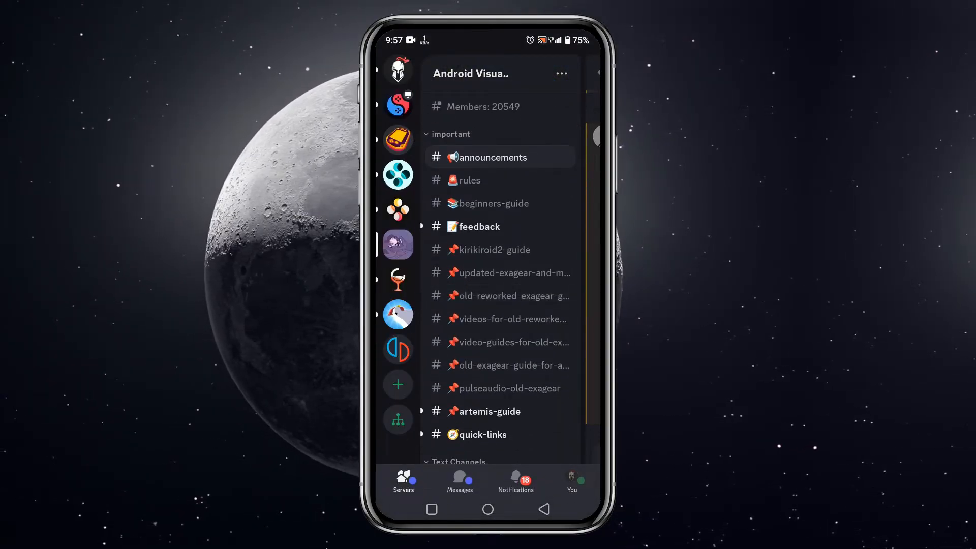
left_click(504, 272)
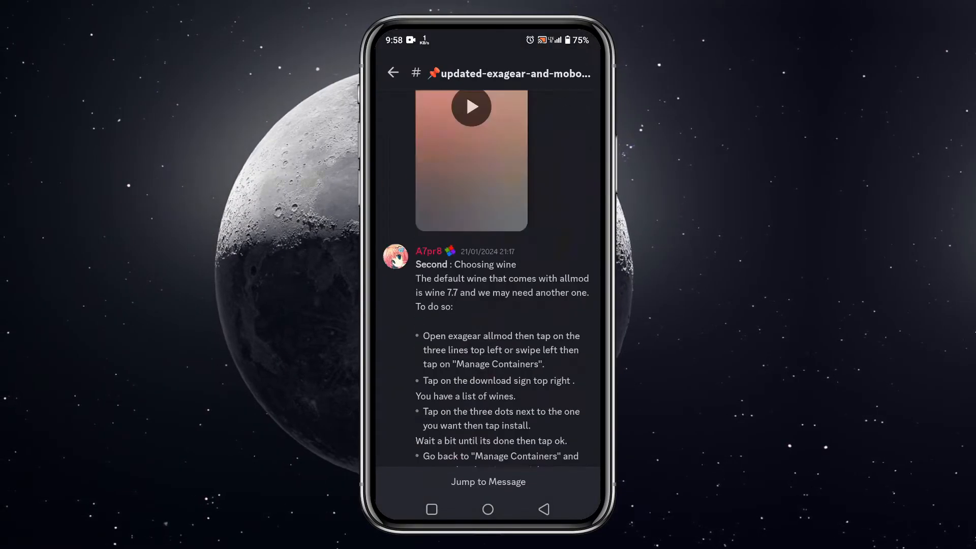
scroll("down", 3)
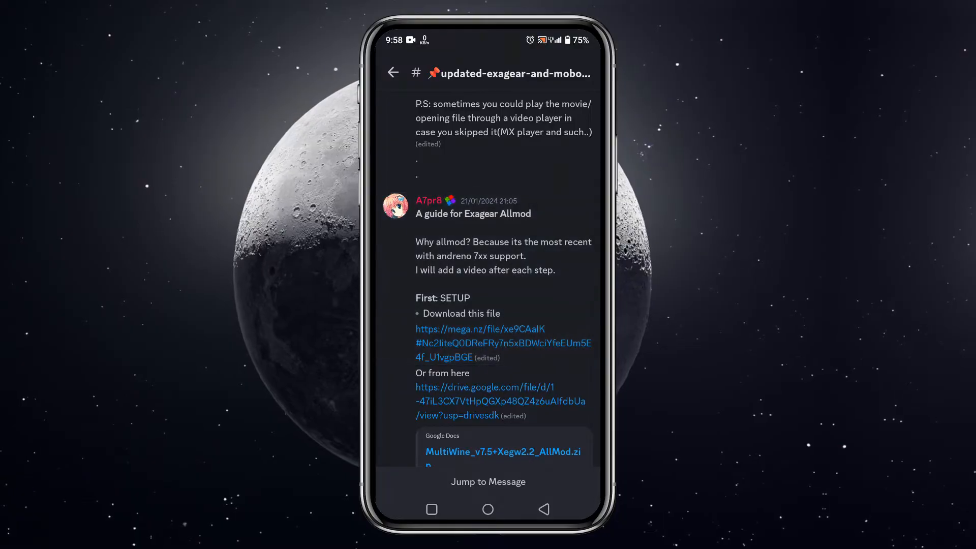
left_click(500, 401)
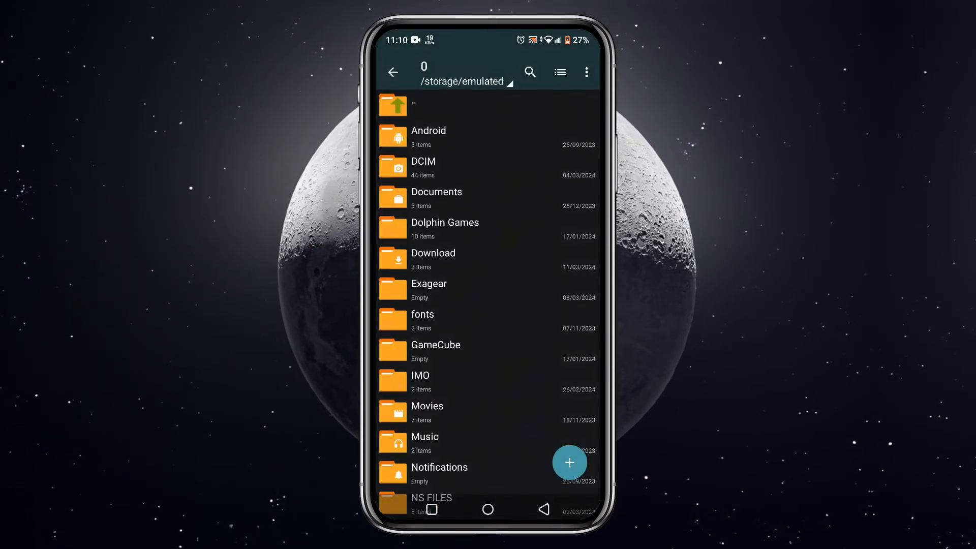
- Extract the MultiWine AllMod zip in Download into its own folder and install the main APK
left_click(433, 253)
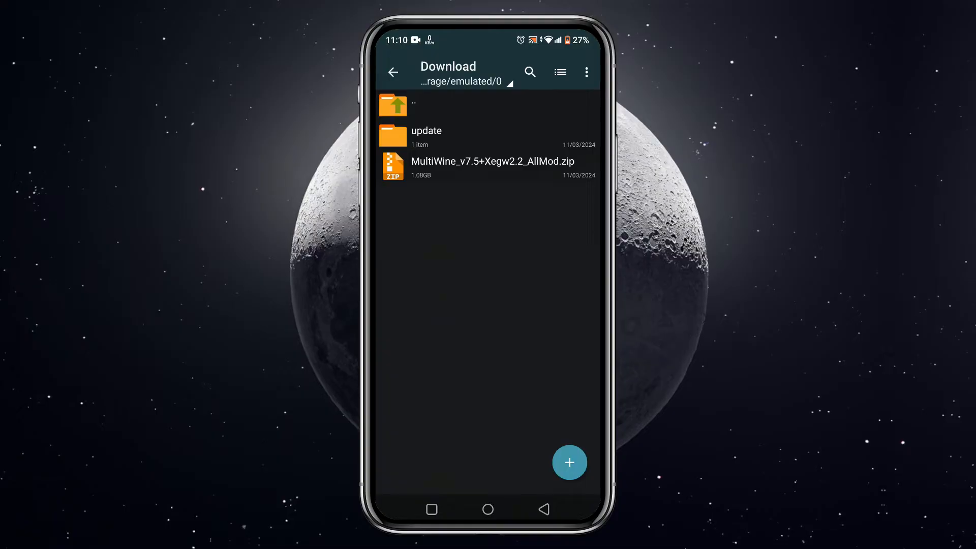
left_click(492, 167)
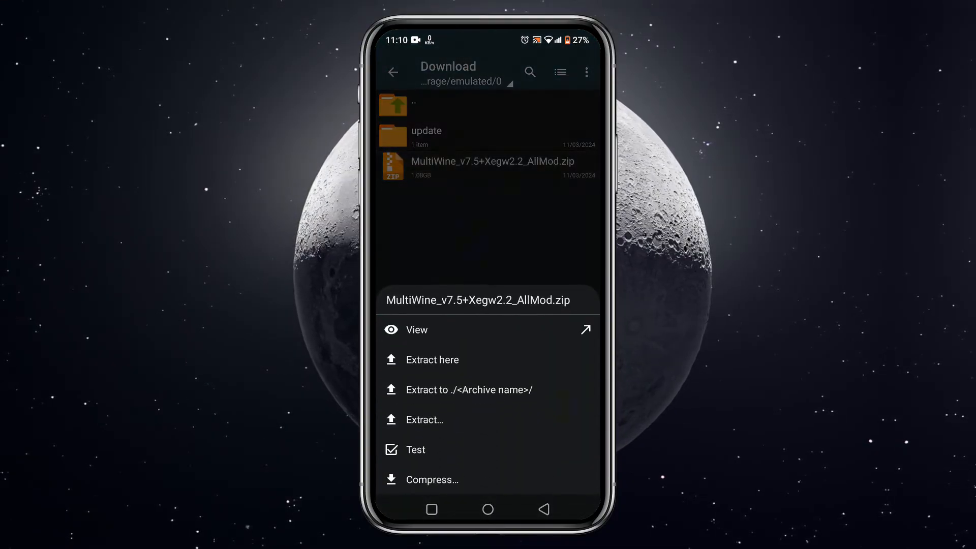
left_click(431, 359)
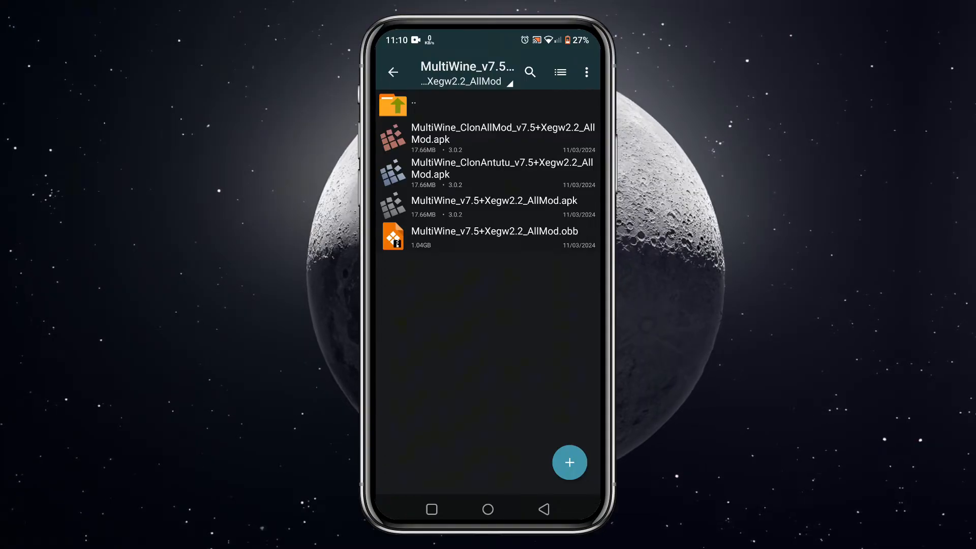
left_click(494, 200)
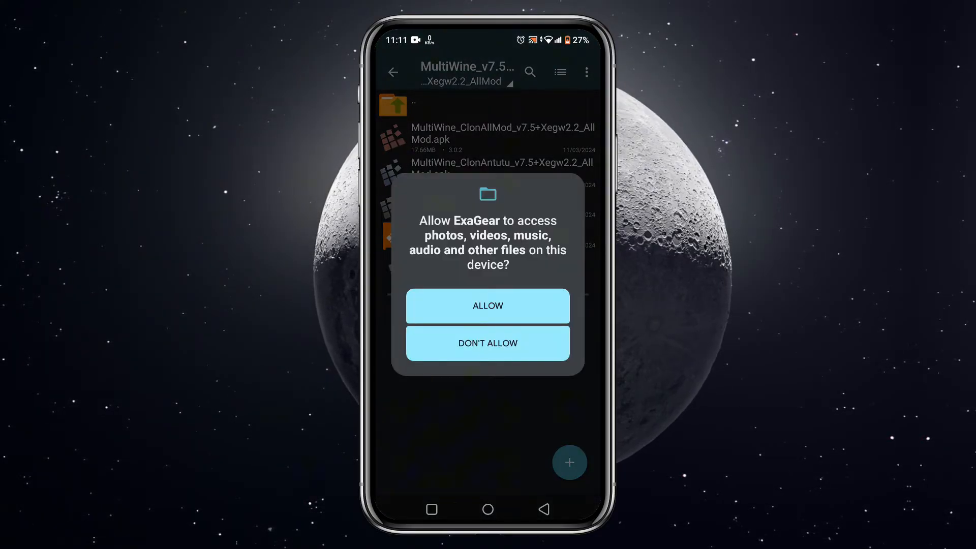
- Grant ExaGear file access, select its OBB data file manually, and allow display over other apps
left_click(487, 306)
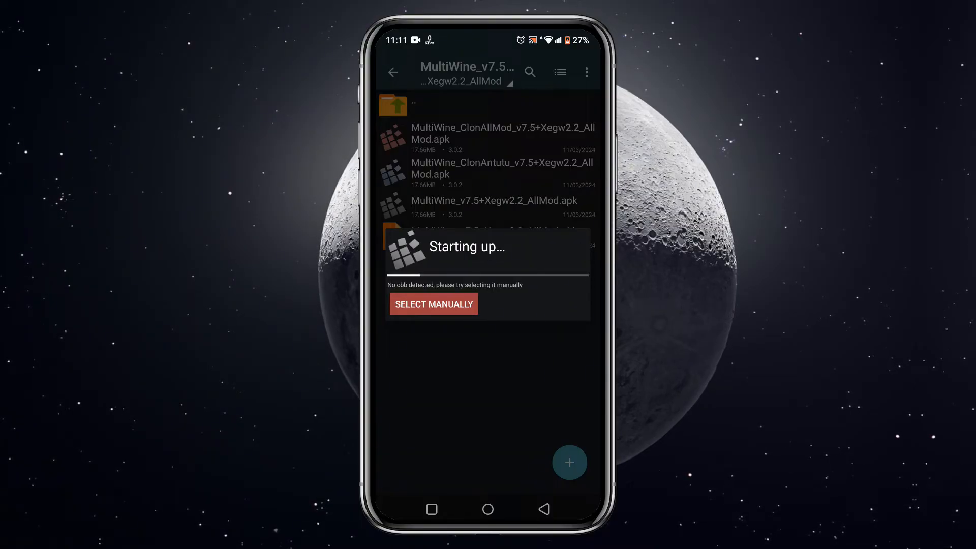
left_click(433, 304)
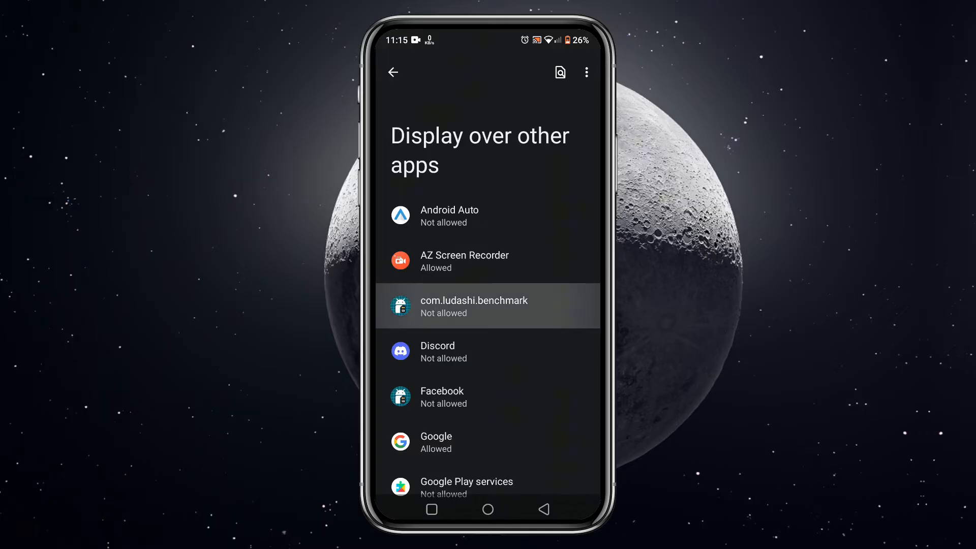
left_click(489, 306)
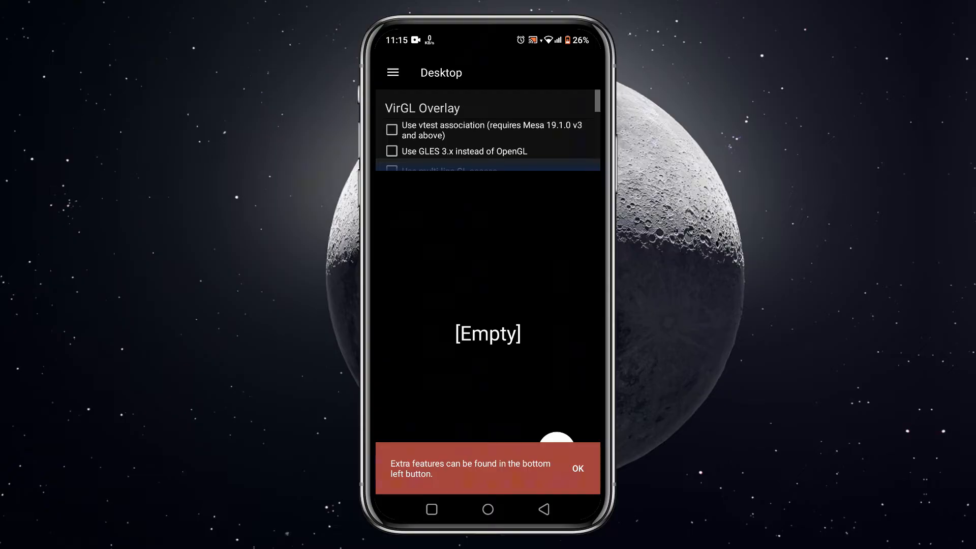
- Dismiss the extra-features tip and go to the Containers manager listing wine7.7_1
left_click(576, 469)
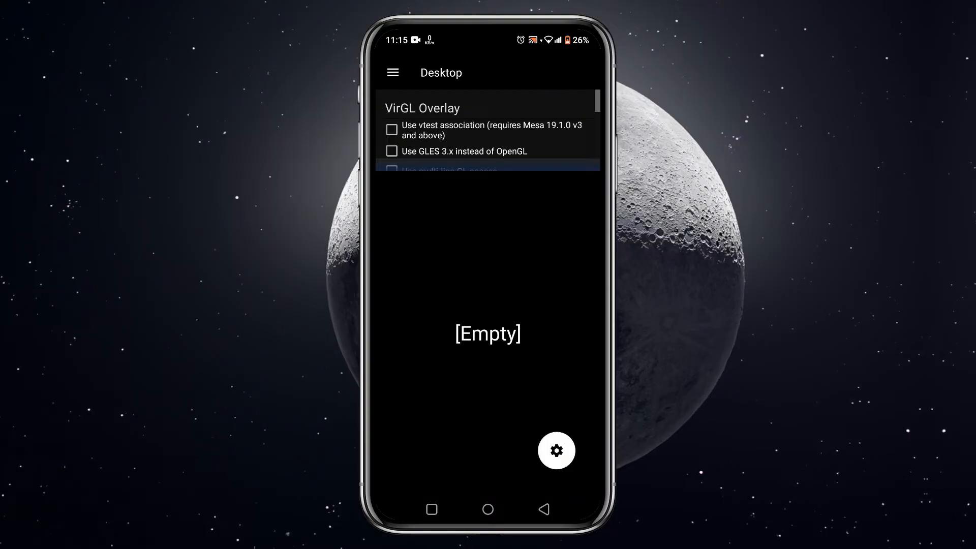
scroll("down", 3)
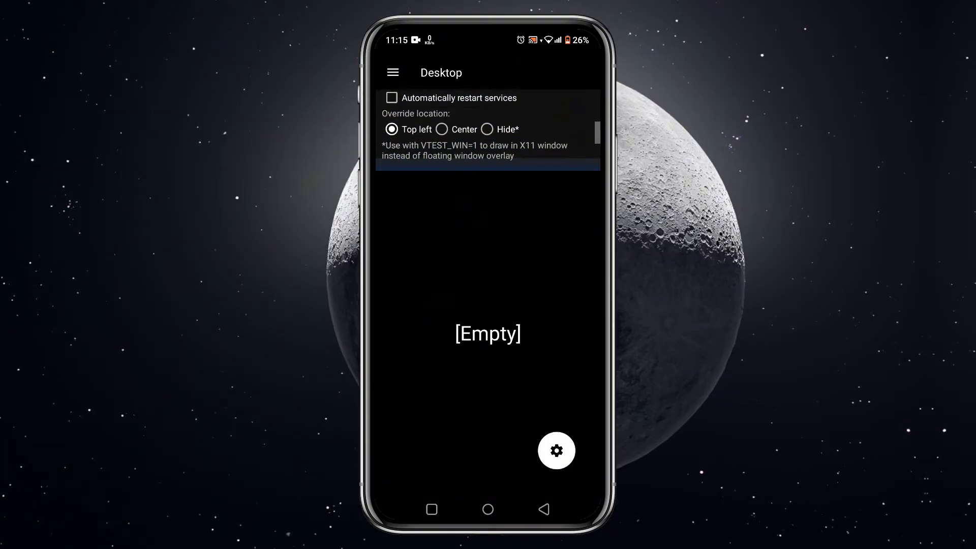
scroll("down", 3)
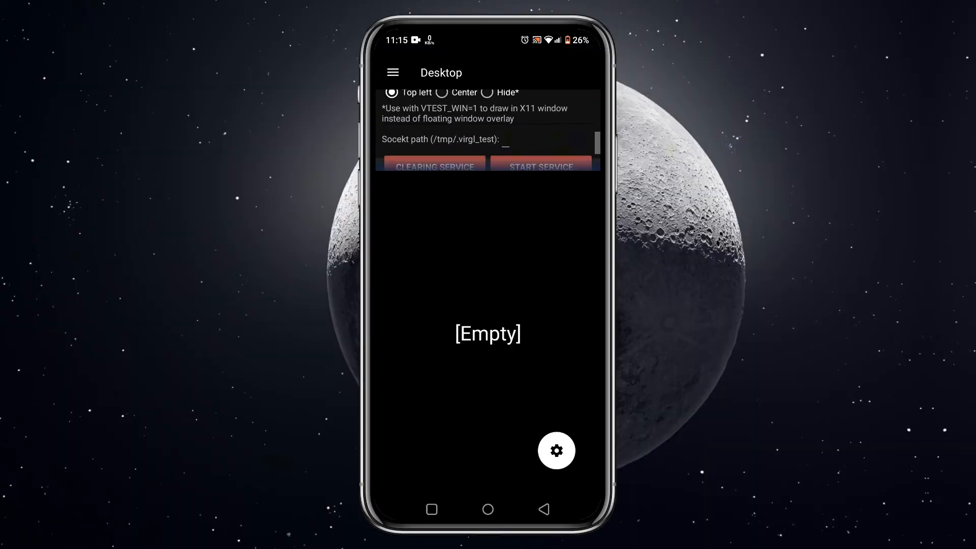
scroll("down", 3)
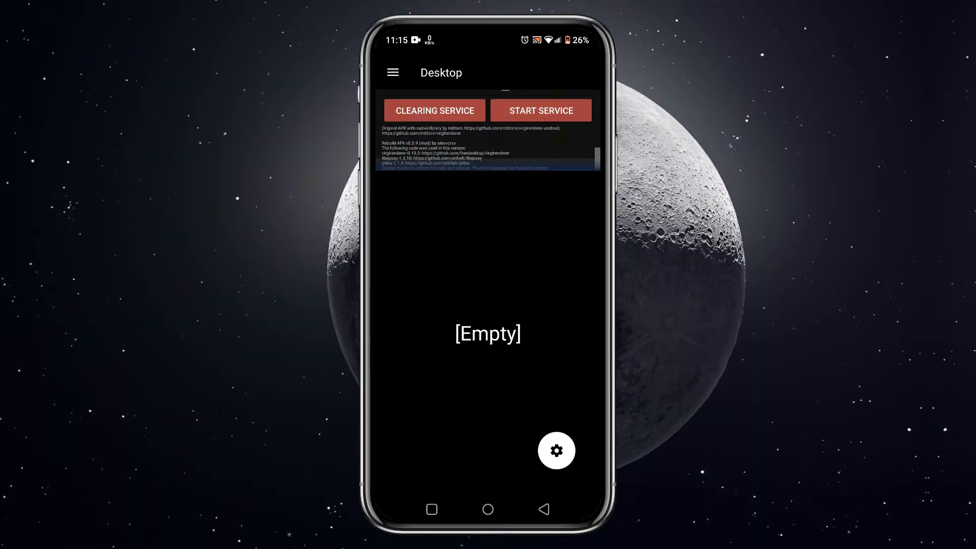
left_click(393, 72)
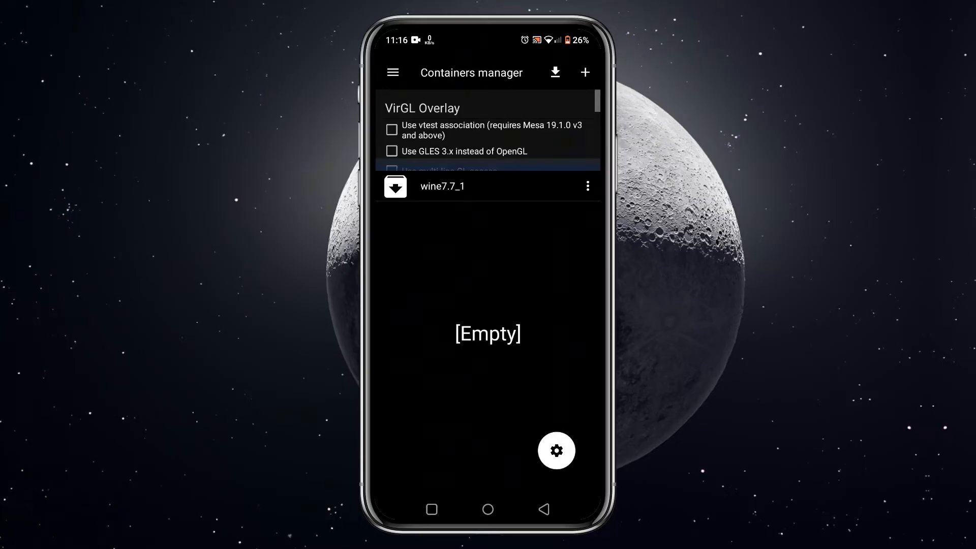
- Rename the wine7.7_1 container to SUBSCRIBE in its settings
left_click(586, 186)
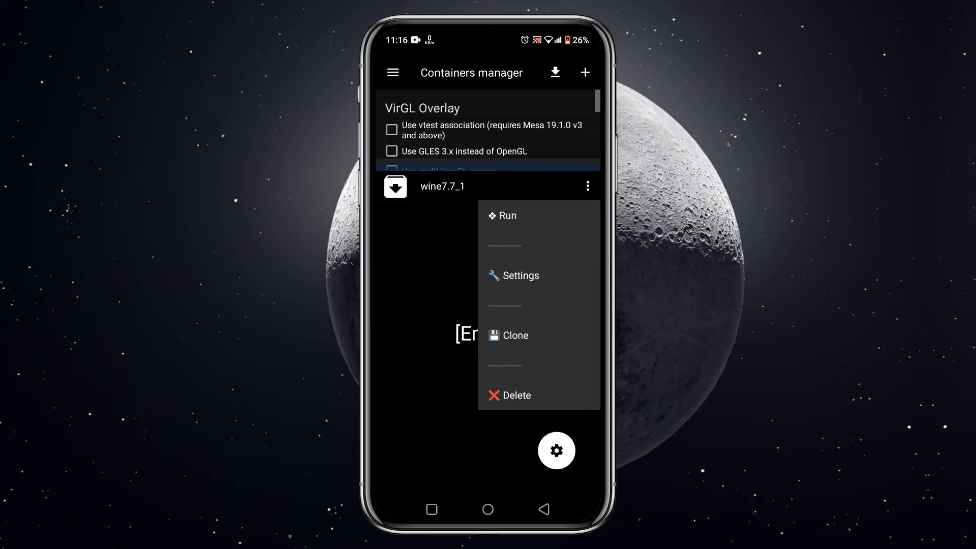
left_click(520, 276)
type("SUBSCR")
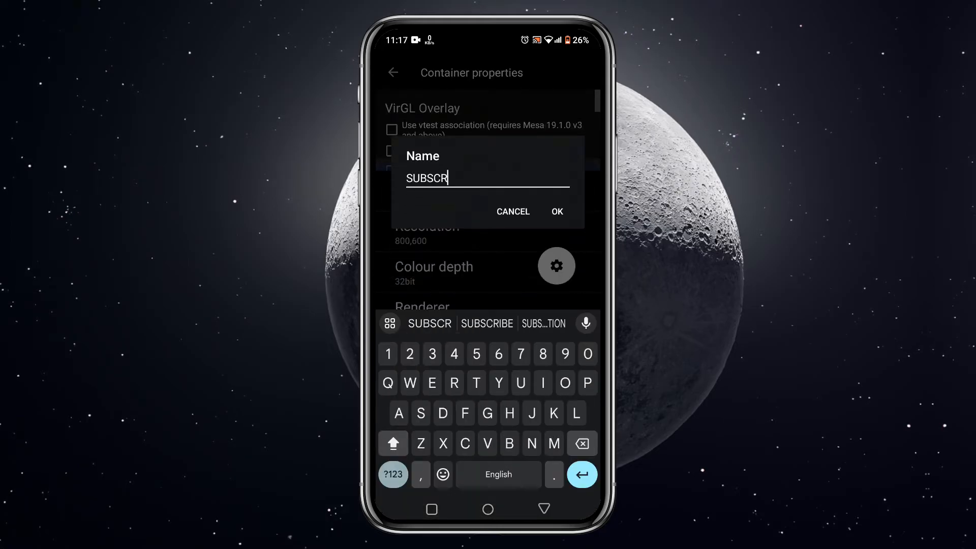
type("IBE")
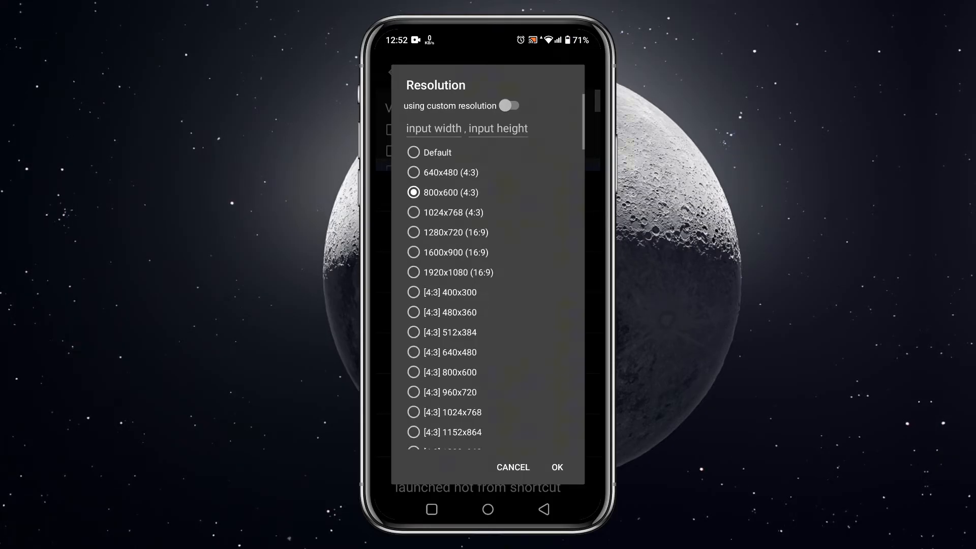
- Set the container resolution to 1280x720 (16:9)
scroll("down", 3)
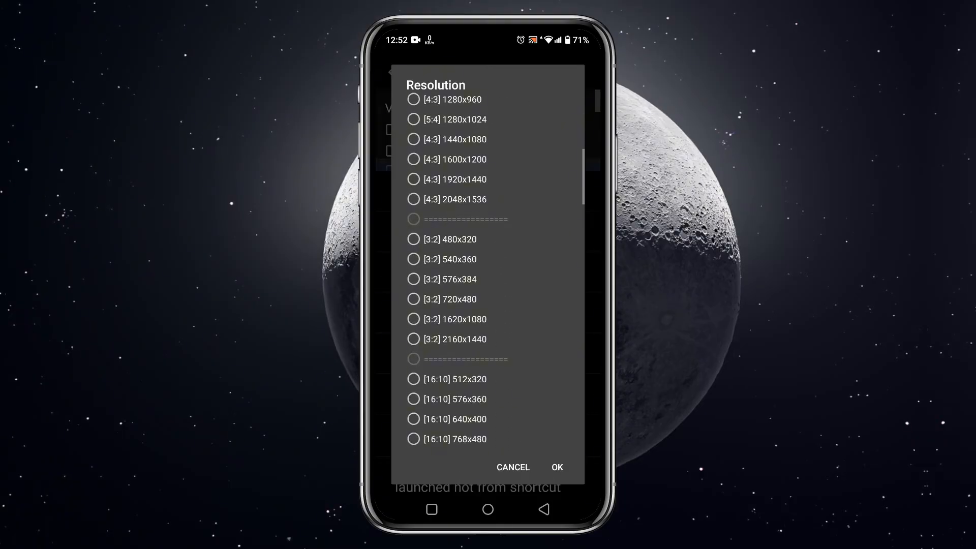
scroll("down", 3)
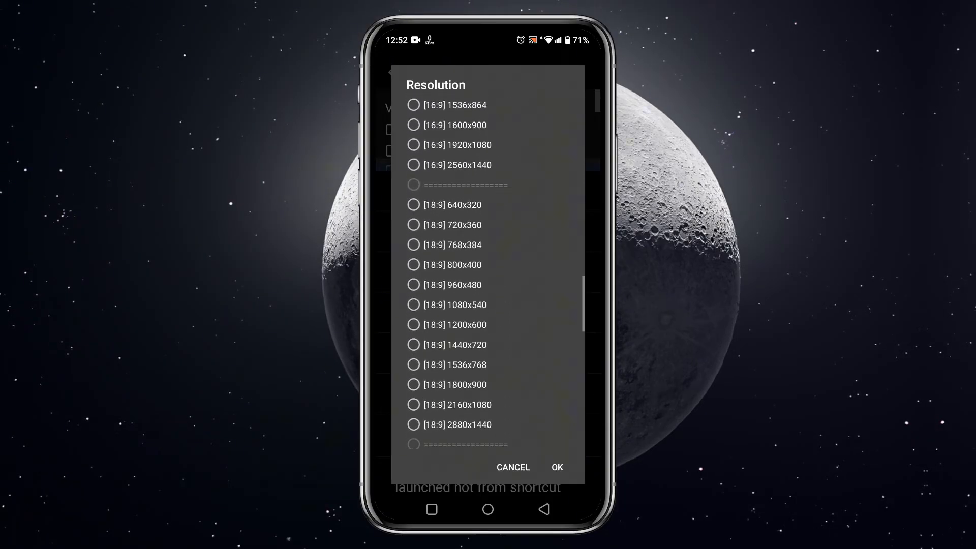
scroll("down", 3)
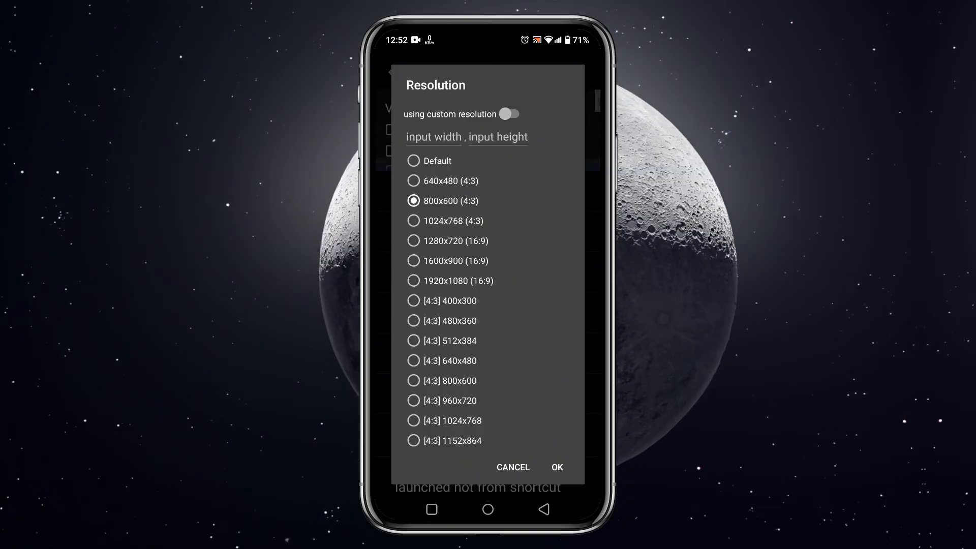
left_click(414, 240)
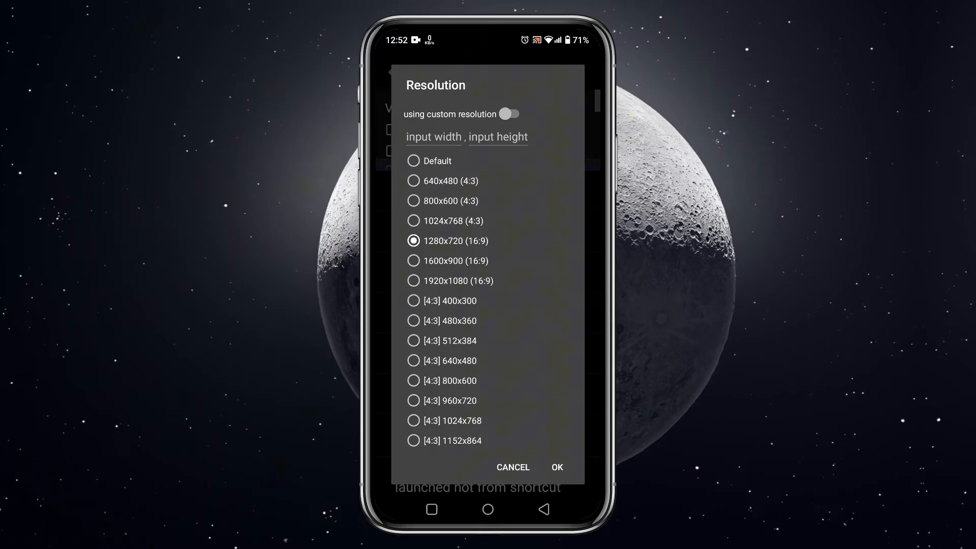
left_click(556, 467)
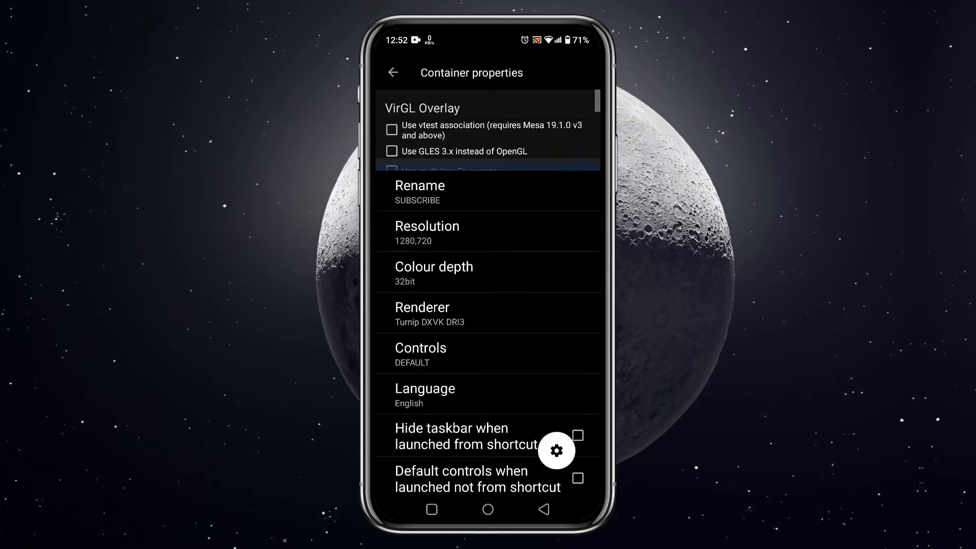
- Set the renderer to VirGL built-in, keep DEFAULT controls, and hide the taskbar when launched from shortcut
left_click(487, 314)
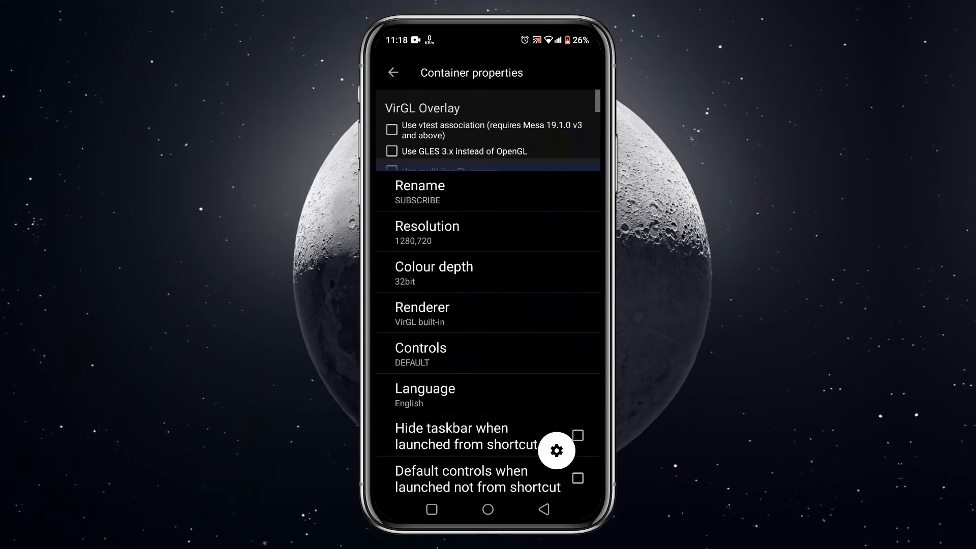
left_click(420, 348)
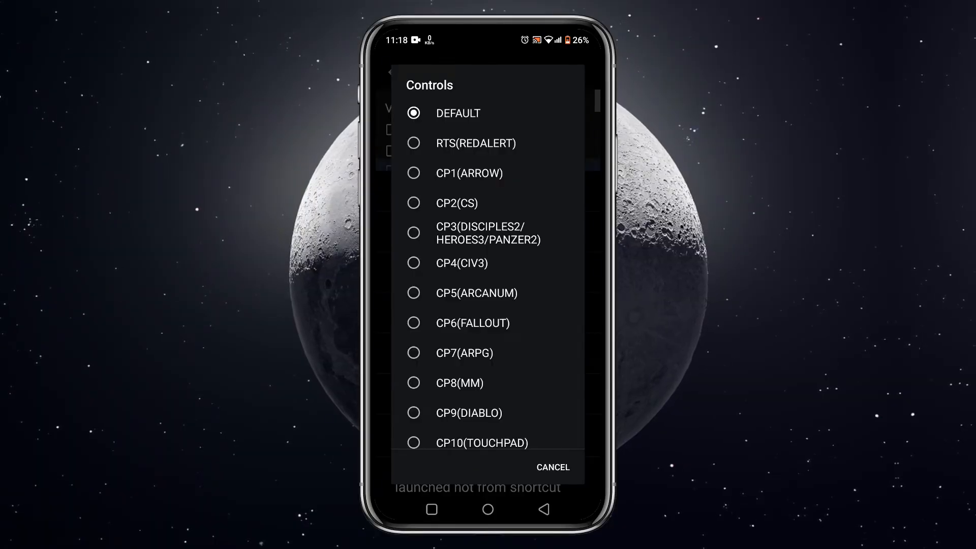
scroll("down", 3)
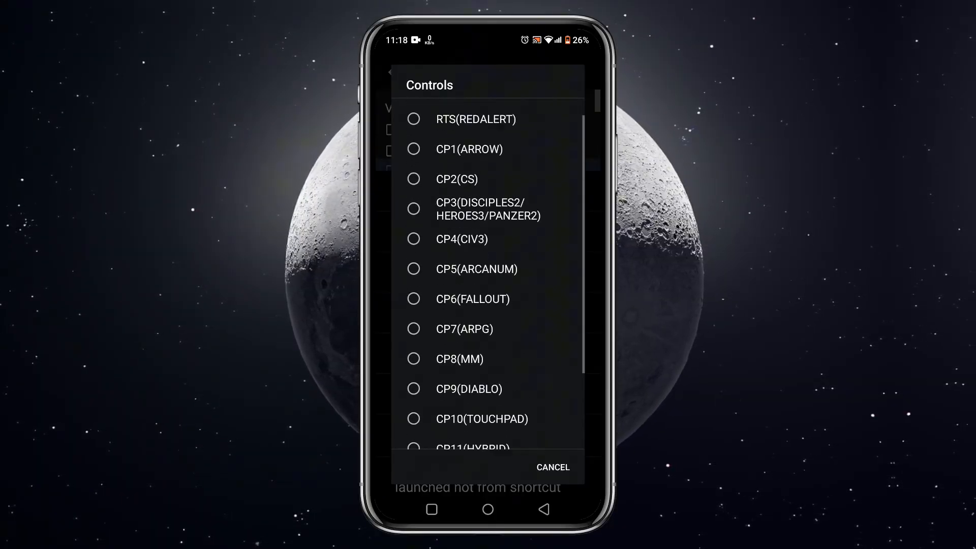
left_click(552, 467)
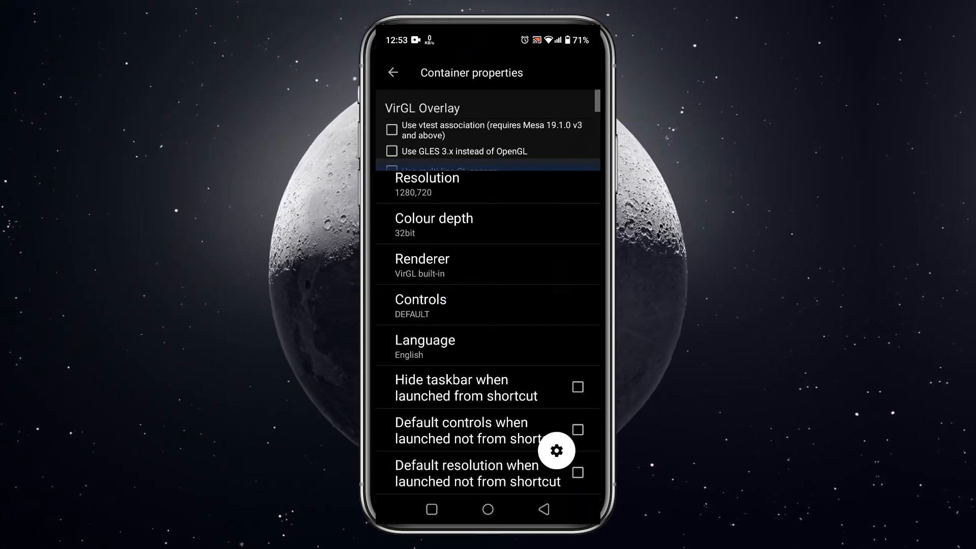
left_click(577, 387)
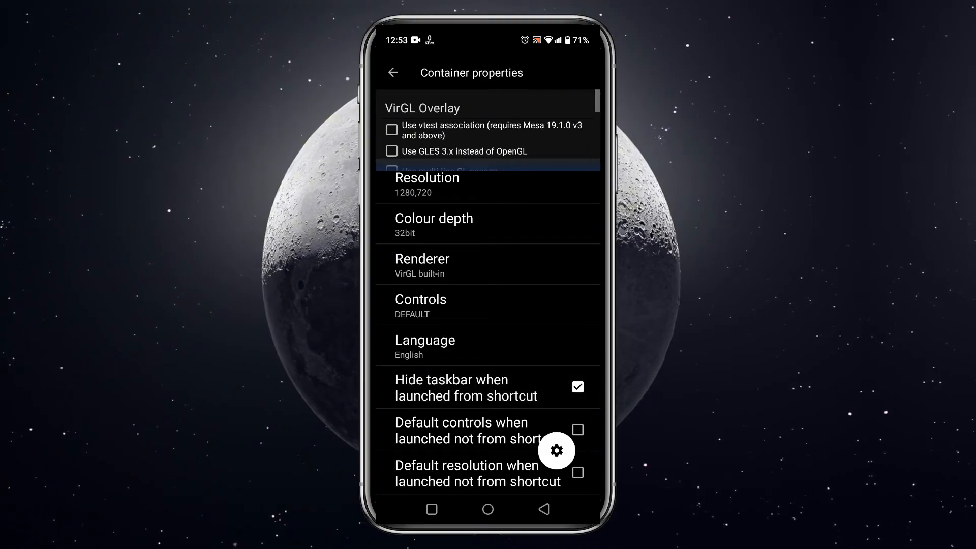
left_click(393, 73)
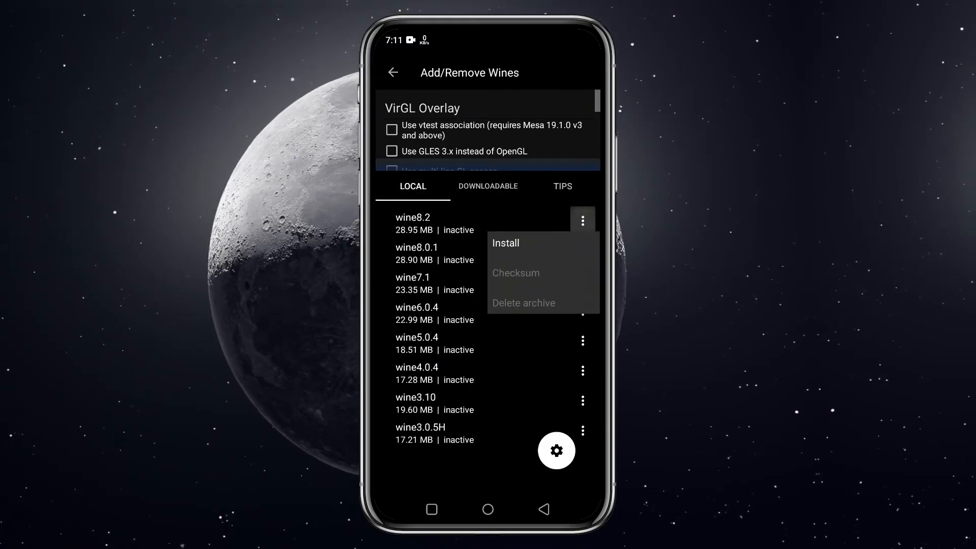
- Install wine8.2 from the local archives and return to the Containers manager
left_click(506, 243)
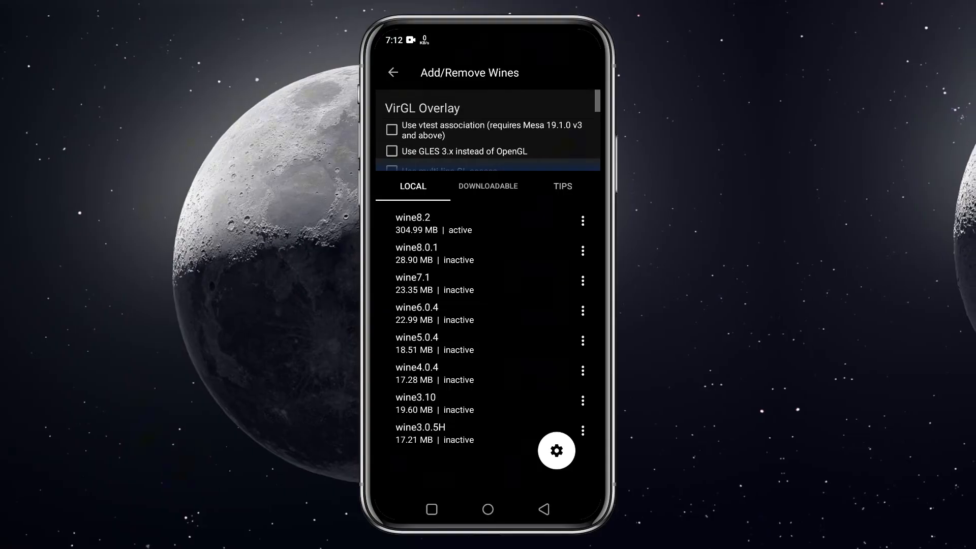
left_click(392, 73)
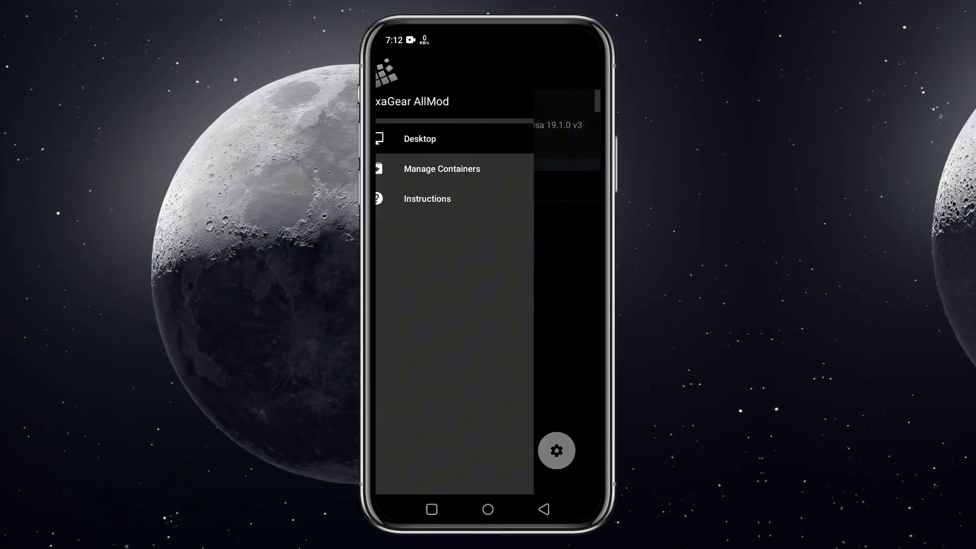
left_click(442, 169)
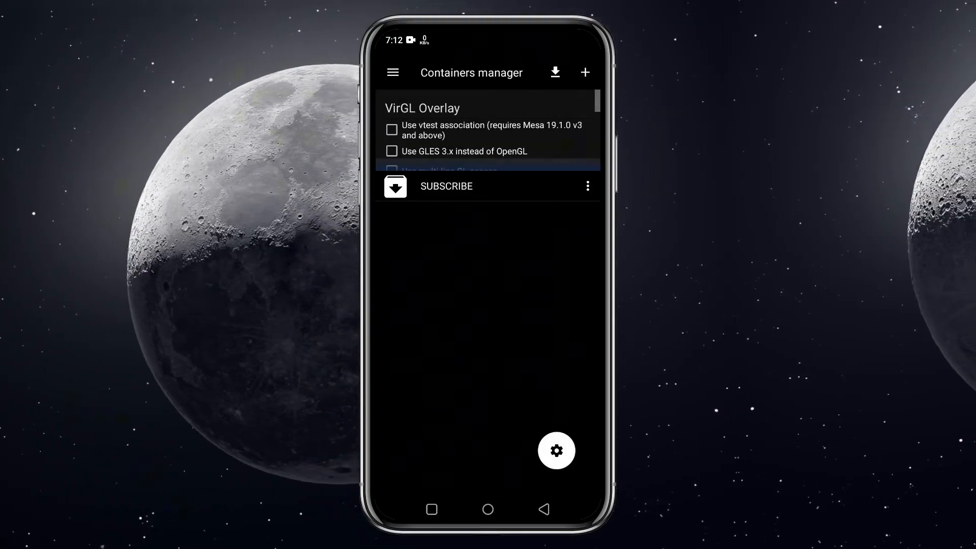
left_click(586, 185)
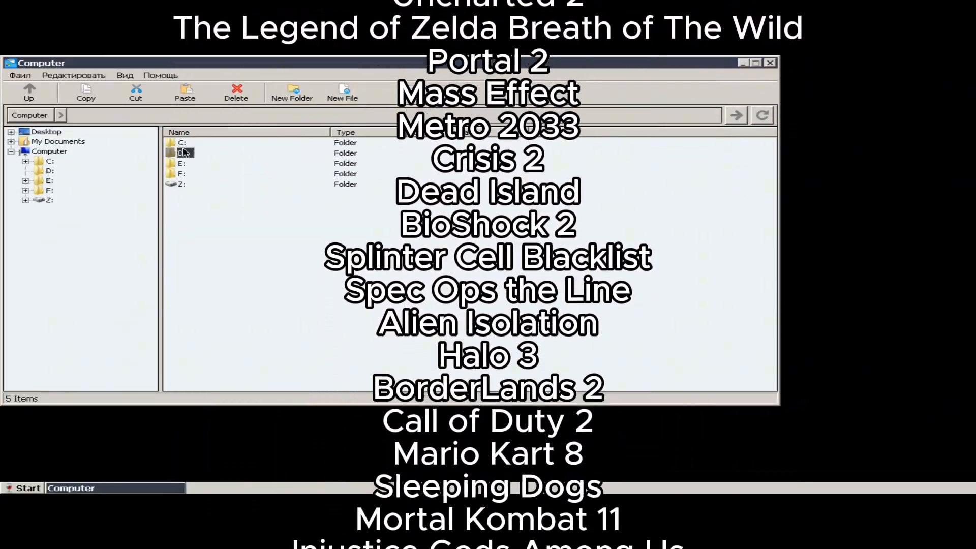
- Launch MaxPayne2.exe from the Max Payne 2 folder on drive F:
double_click(181, 152)
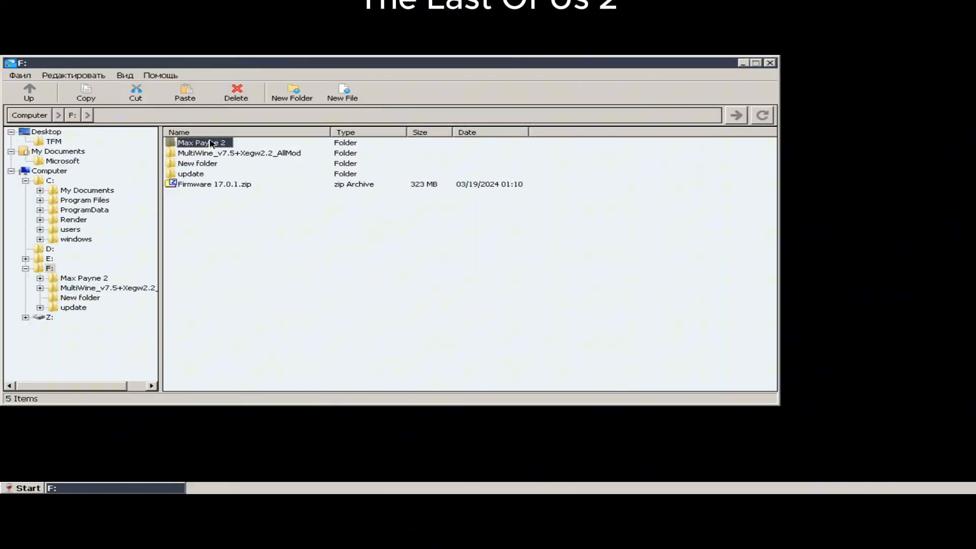
double_click(200, 142)
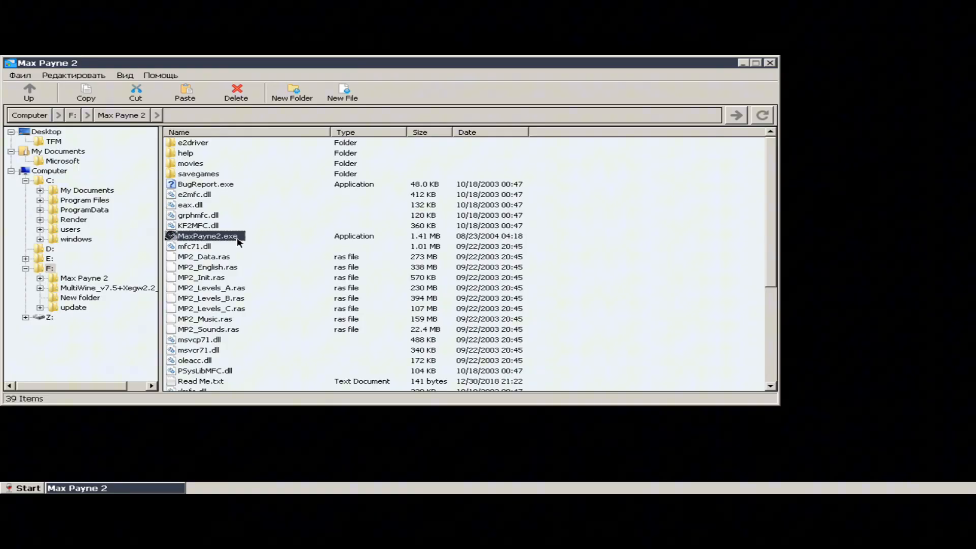
double_click(207, 236)
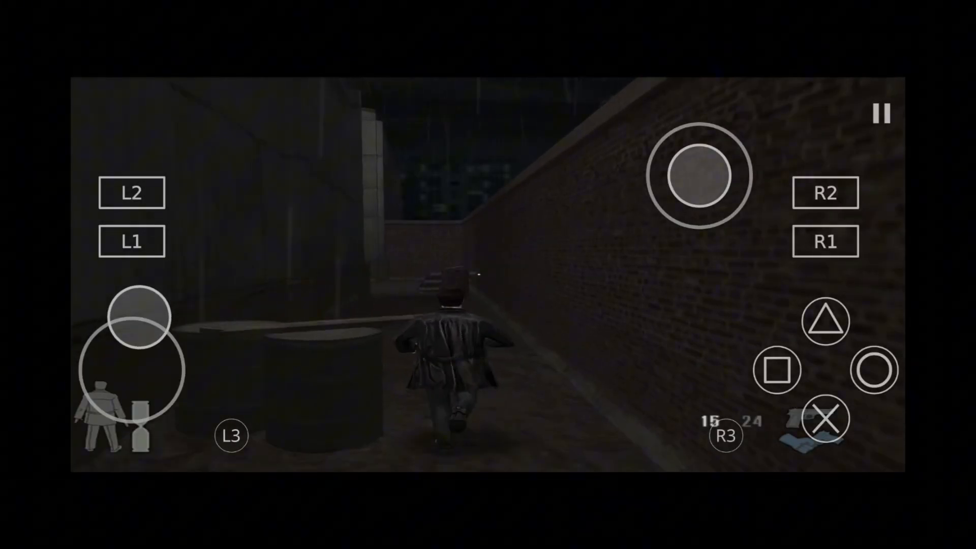
- Move the character through the alley and look around the dark room with the on-screen joysticks
left_click_drag(140, 317, 140, 305)
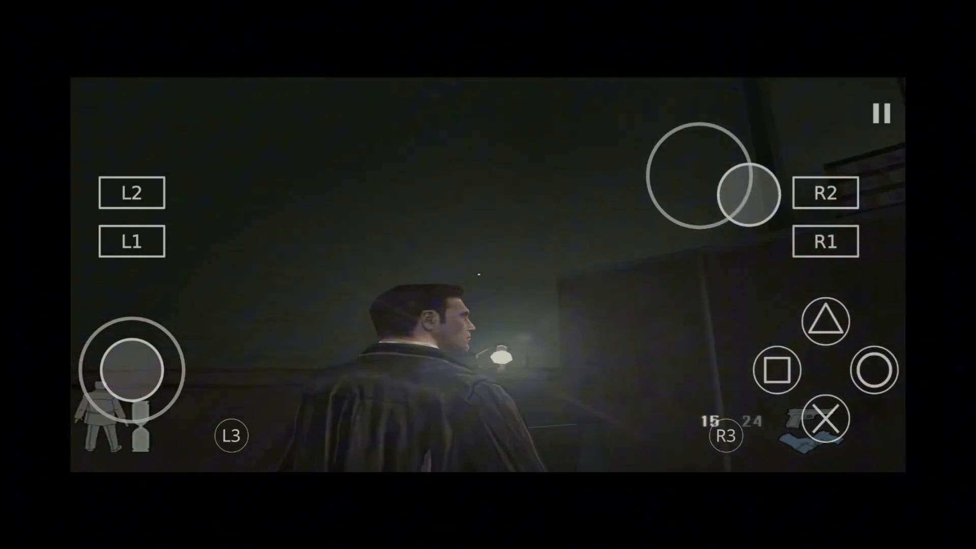
left_click_drag(748, 193, 697, 174)
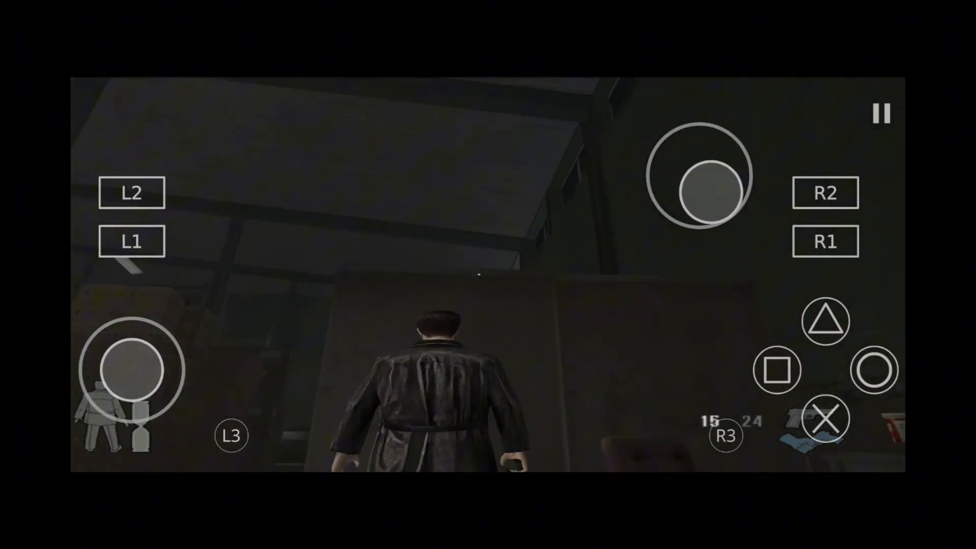
left_click_drag(697, 174, 719, 121)
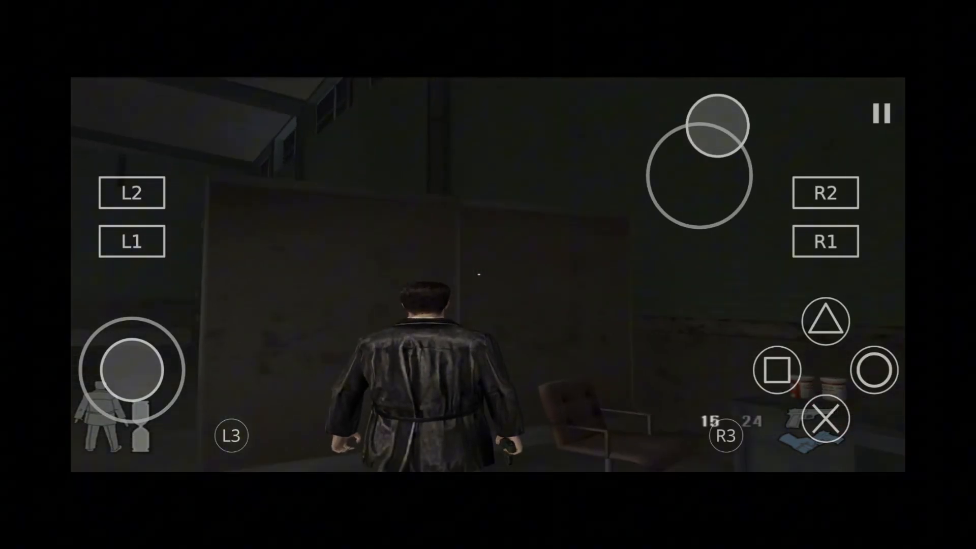